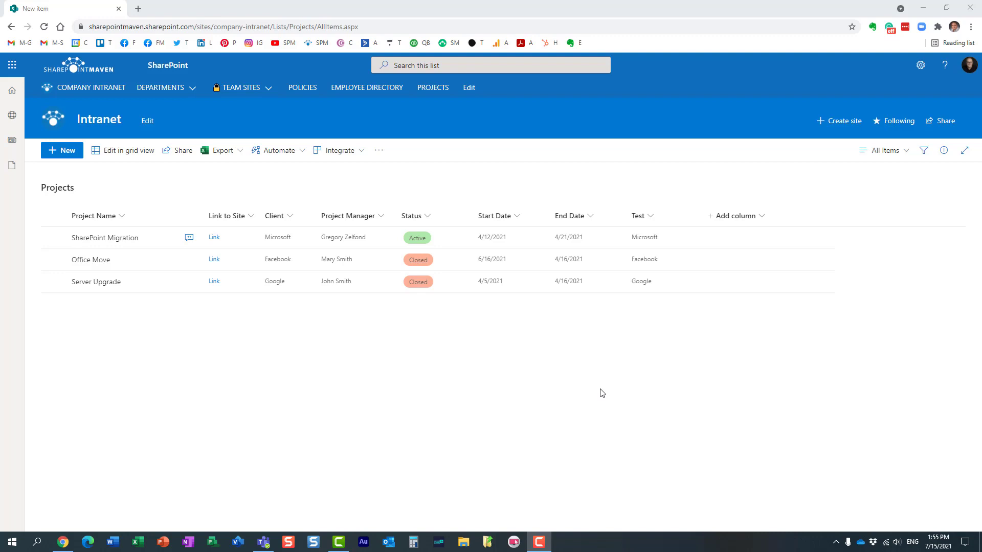
{"action": "mouse_move", "coordinate": [560, 384]}
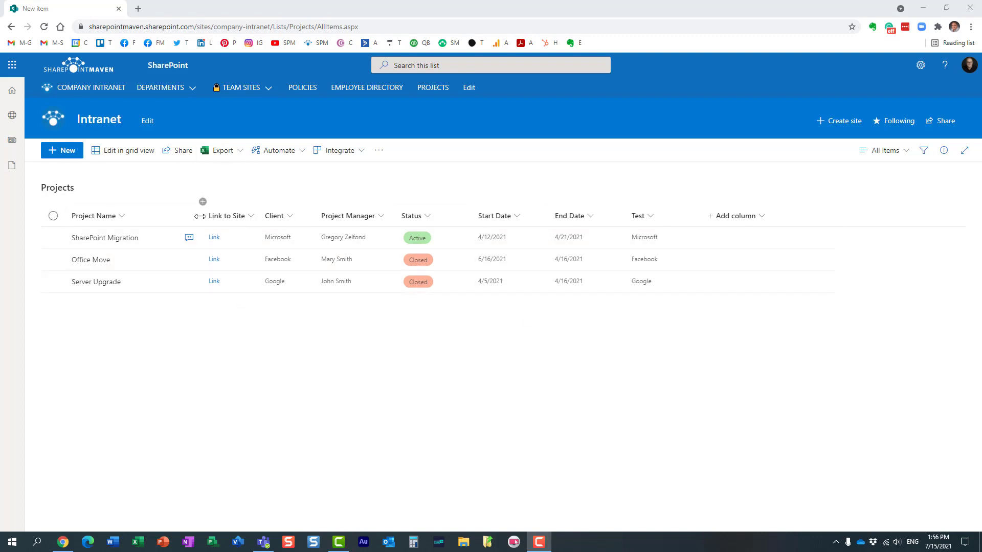
{"action": "mouse_move", "coordinate": [481, 287]}
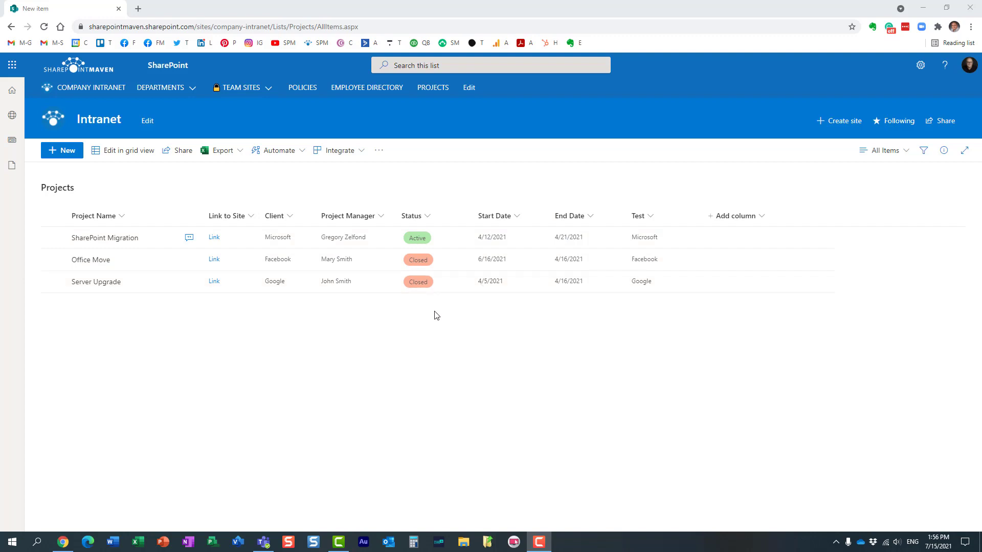
{"action": "mouse_move", "coordinate": [434, 310]}
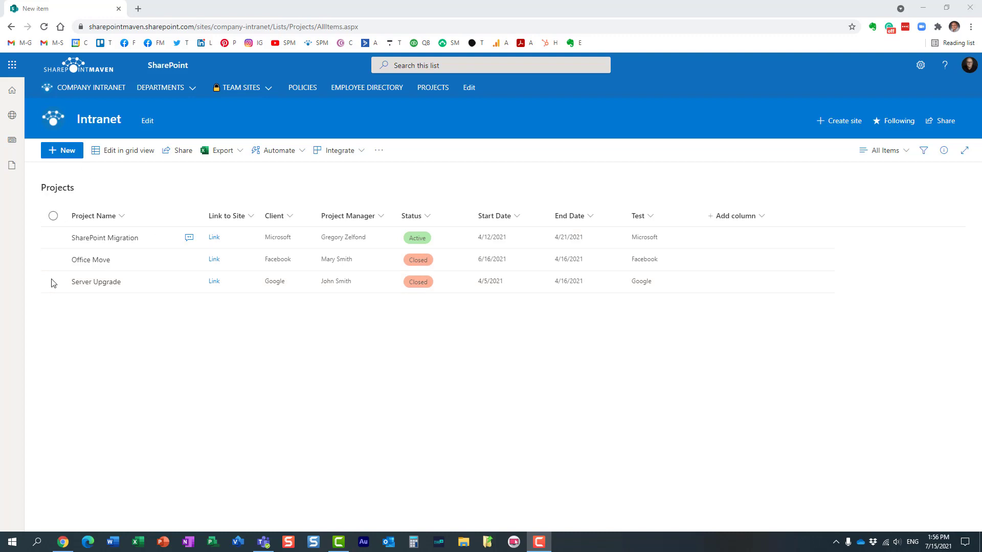
{"action": "mouse_move", "coordinate": [62, 150]}
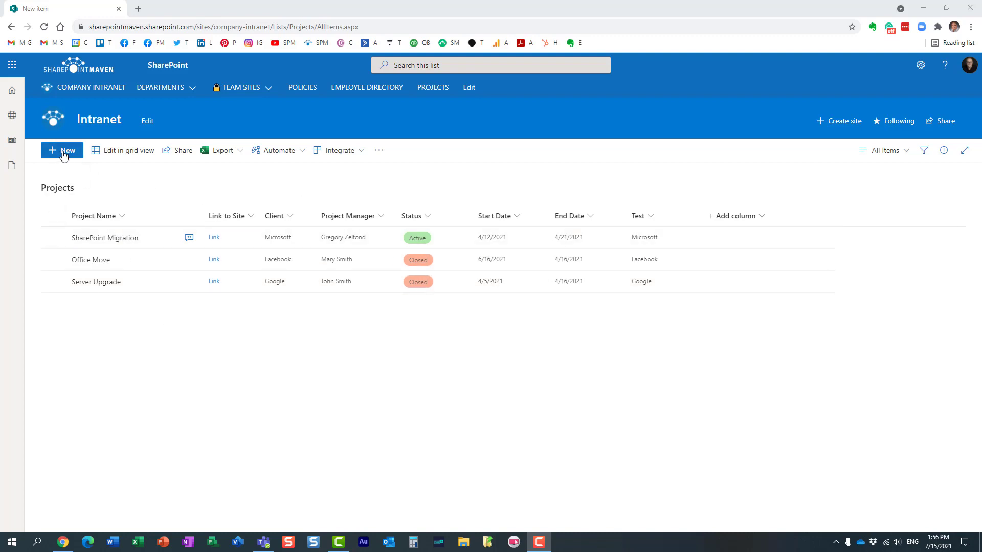
Step: Preview the Status choices in a new Projects item form, then cancel without saving
{"action": "left_click", "coordinate": [62, 150]}
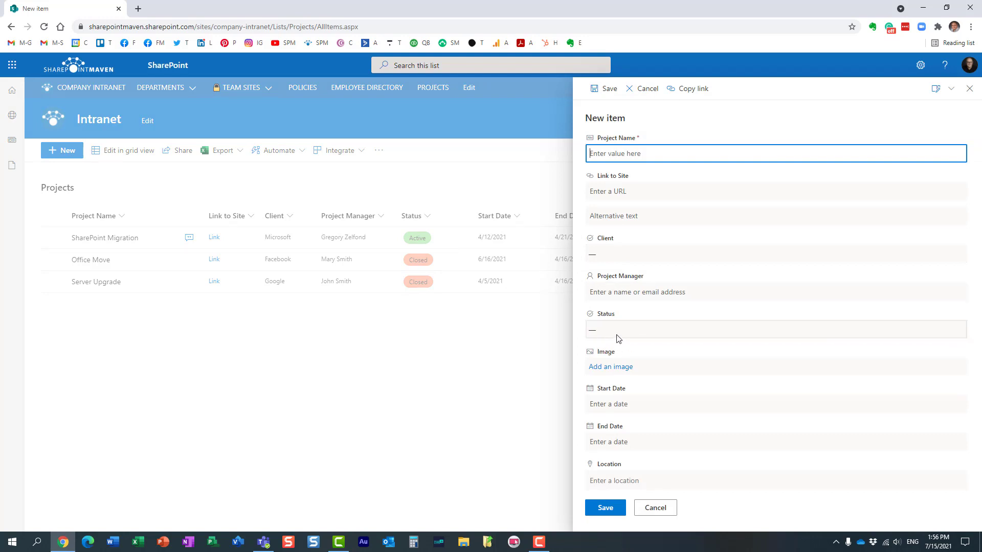
{"action": "left_click", "coordinate": [773, 329]}
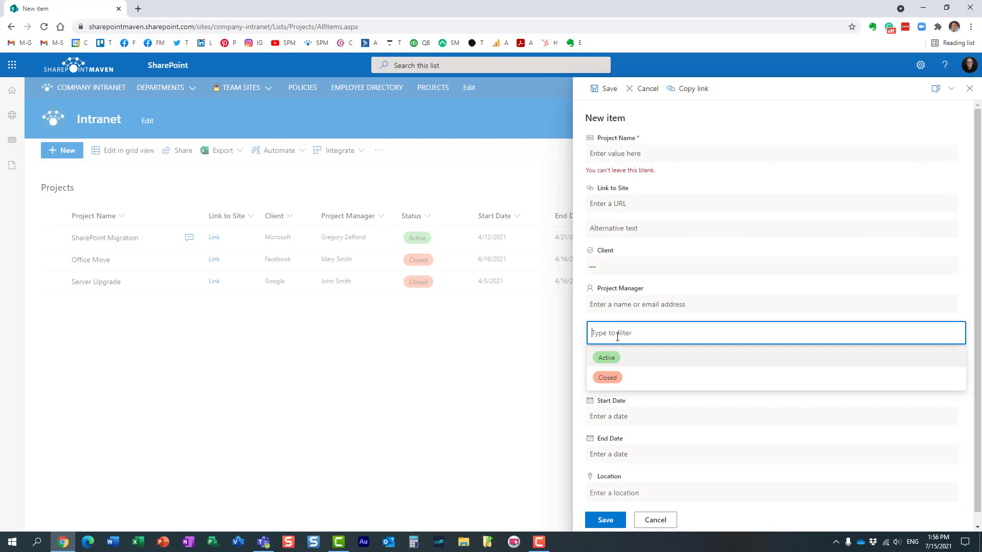
{"action": "mouse_move", "coordinate": [579, 341]}
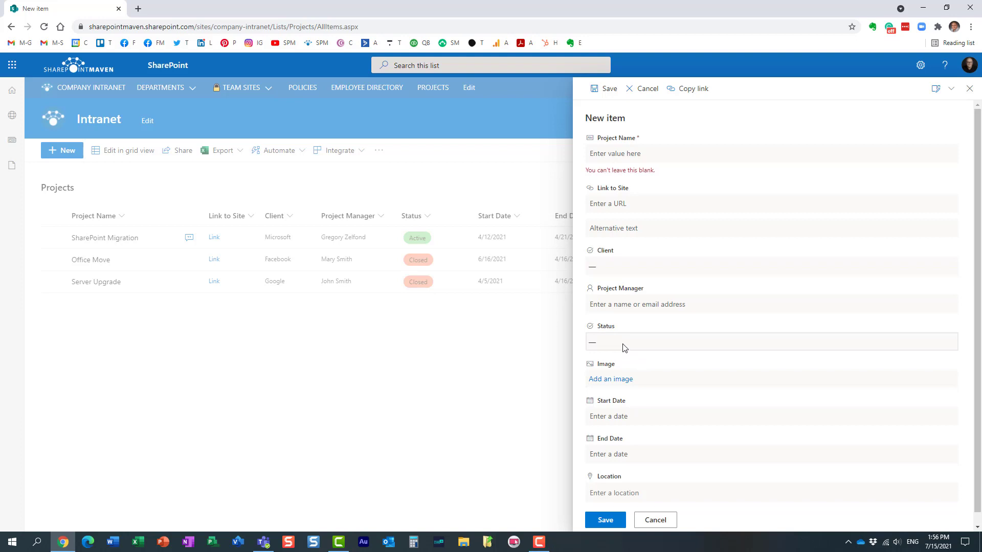
{"action": "left_click", "coordinate": [655, 520]}
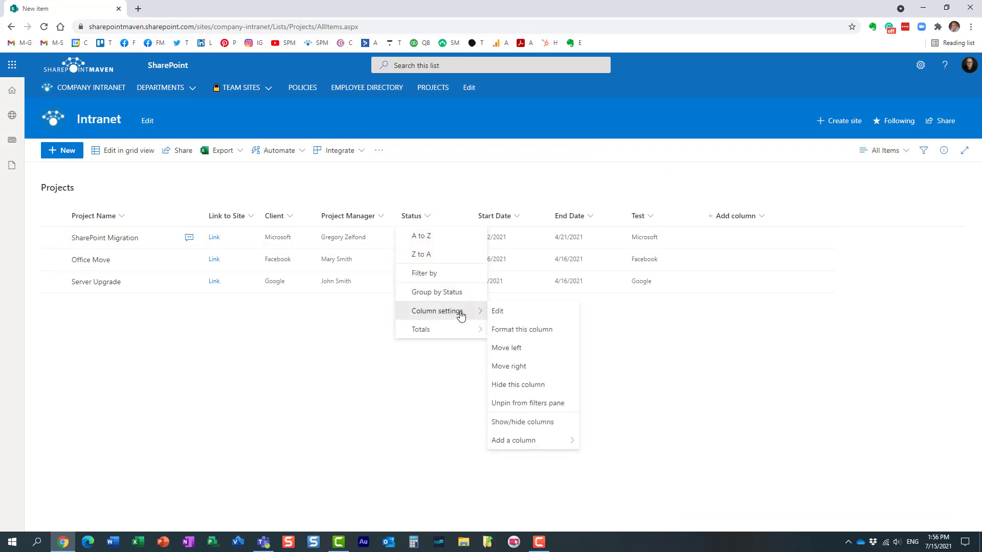
Step: Edit the Status column, enter the description 'Please choose one', and save it
{"action": "left_click", "coordinate": [497, 310]}
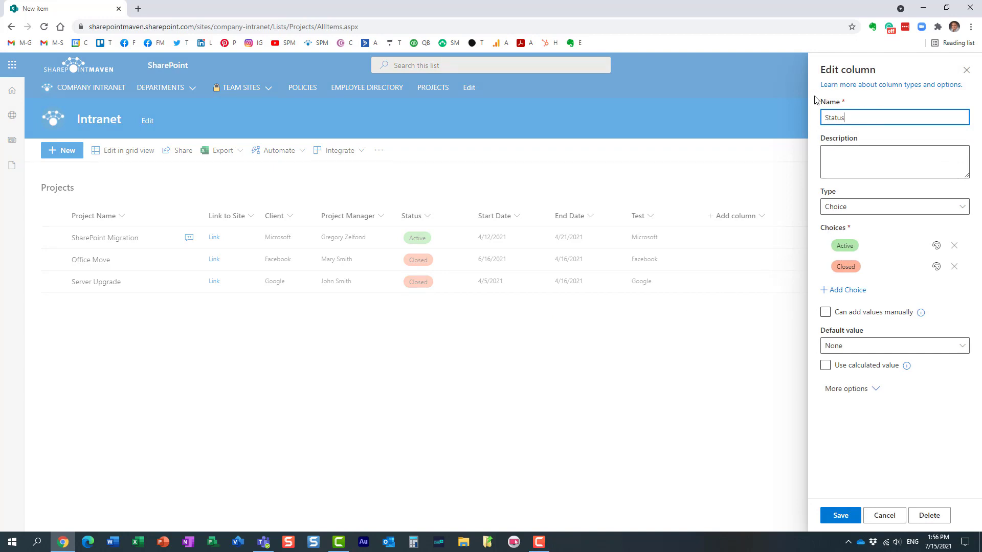
{"action": "mouse_move", "coordinate": [862, 184]}
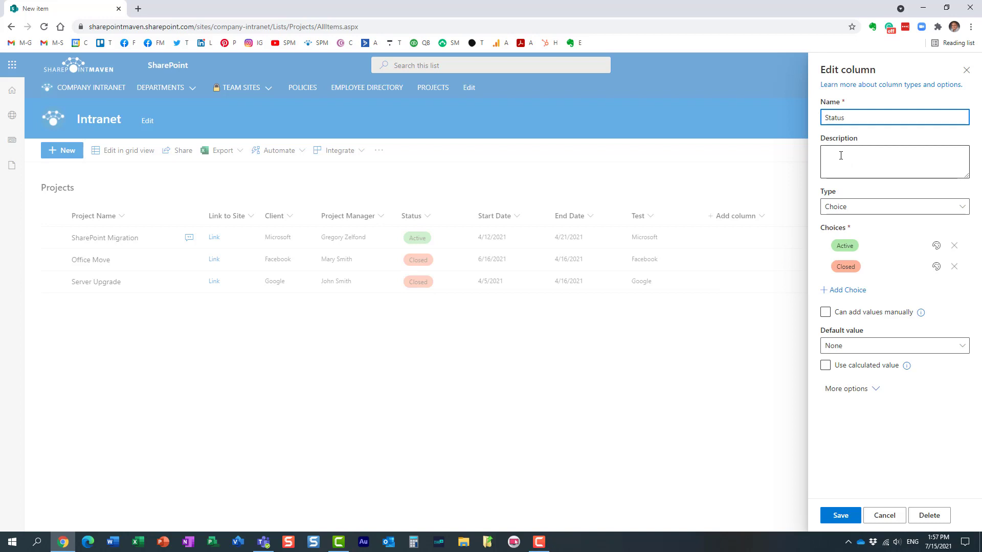
{"action": "left_click", "coordinate": [893, 161]}
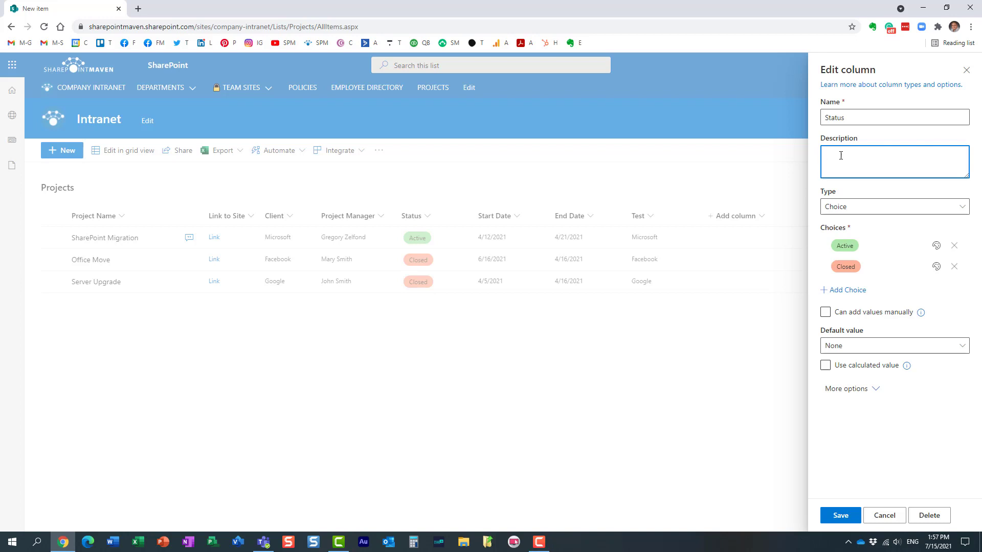
{"action": "type", "text": "Please choose one"}
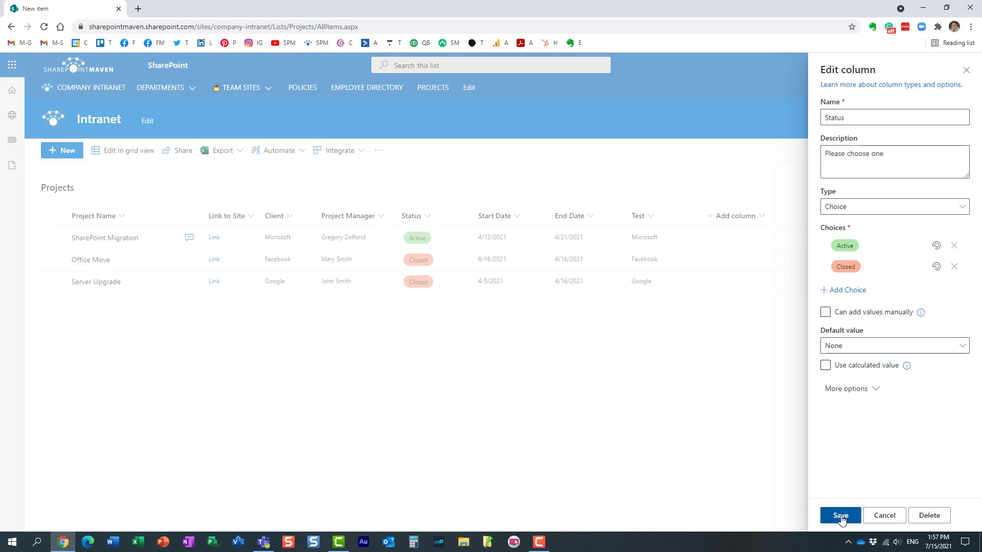
{"action": "left_click", "coordinate": [839, 515]}
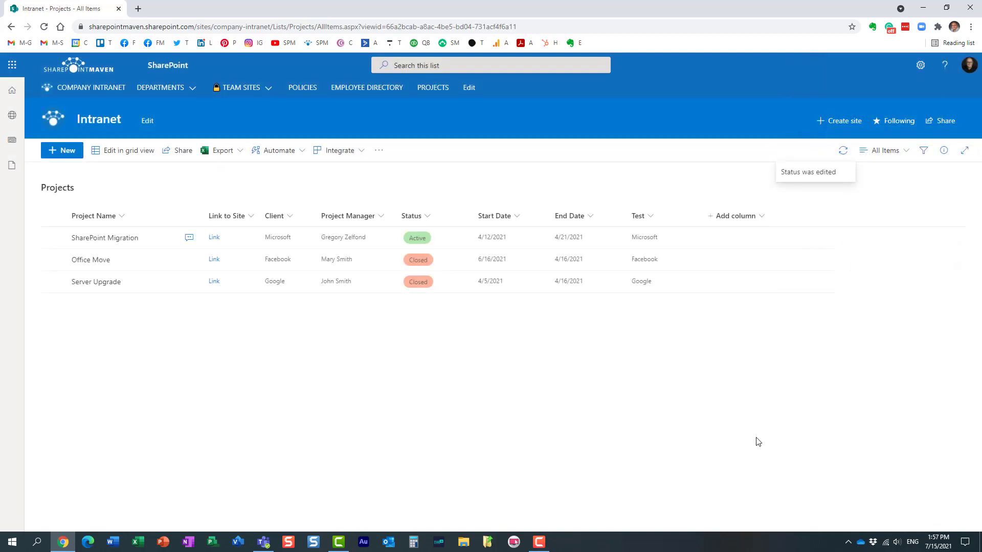
{"action": "mouse_move", "coordinate": [122, 294]}
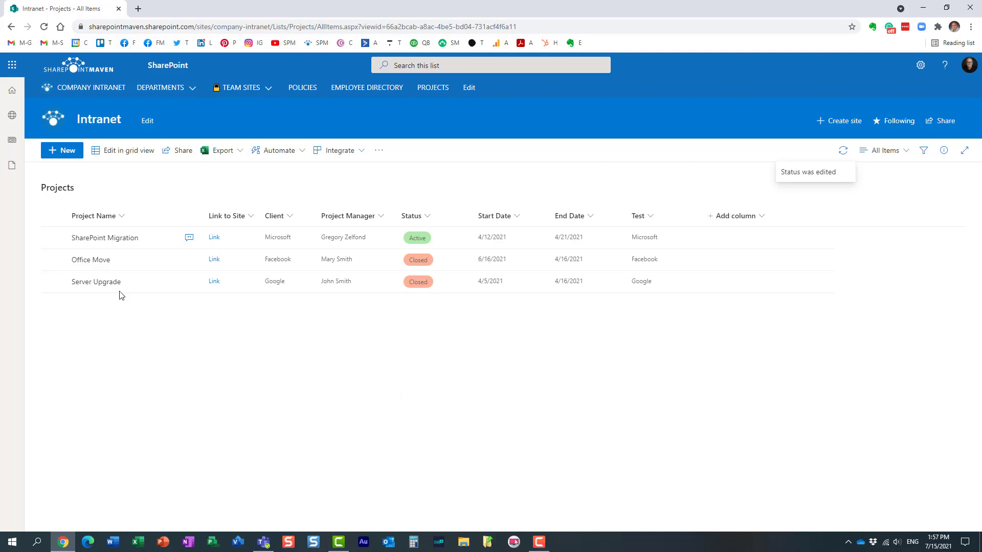
{"action": "left_click", "coordinate": [61, 151]}
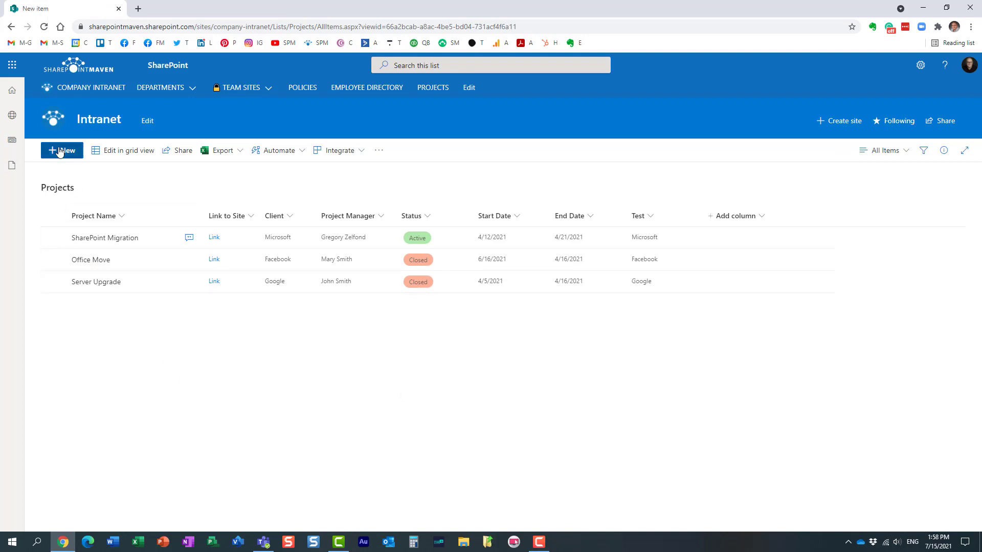
{"action": "left_click", "coordinate": [61, 150]}
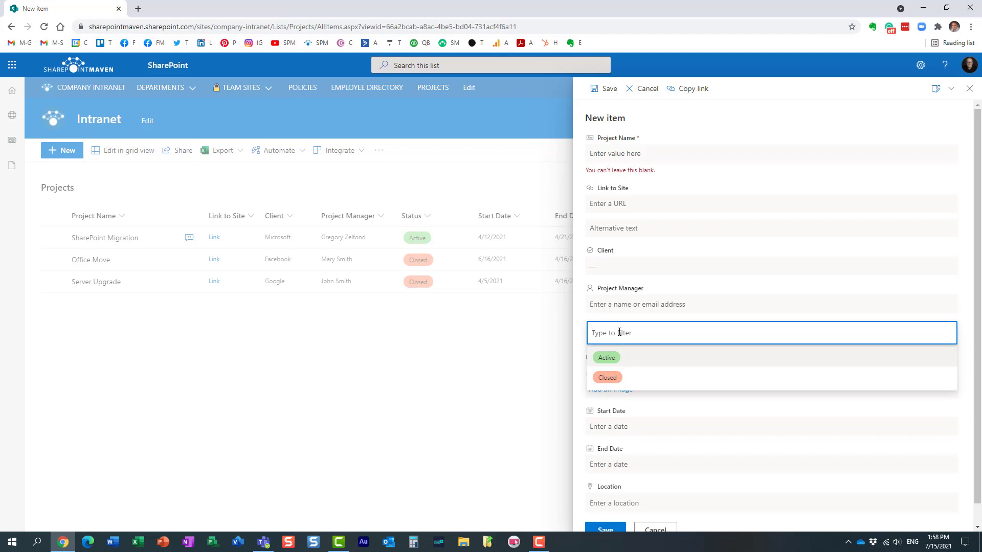
{"action": "left_click", "coordinate": [605, 357]}
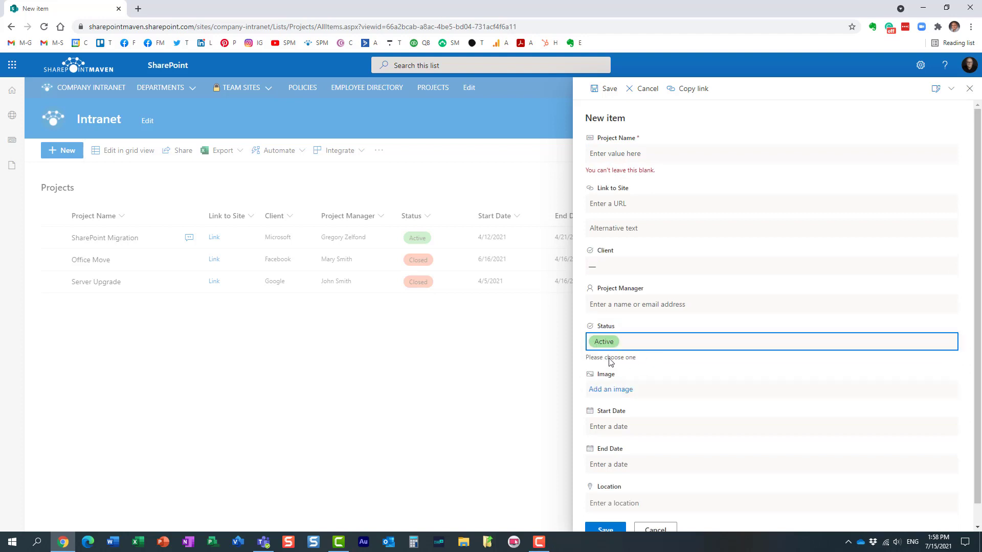
{"action": "mouse_move", "coordinate": [599, 363]}
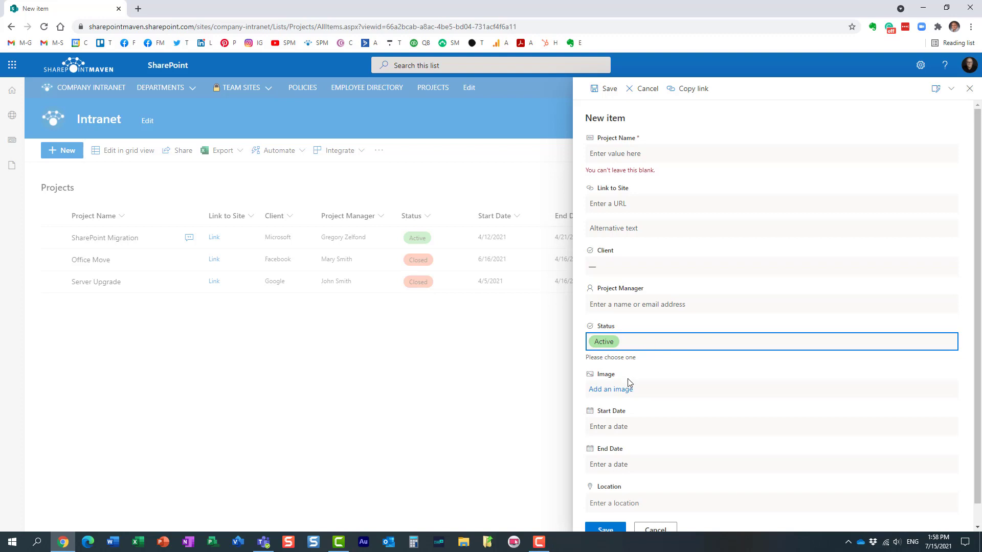
{"action": "mouse_move", "coordinate": [569, 505]}
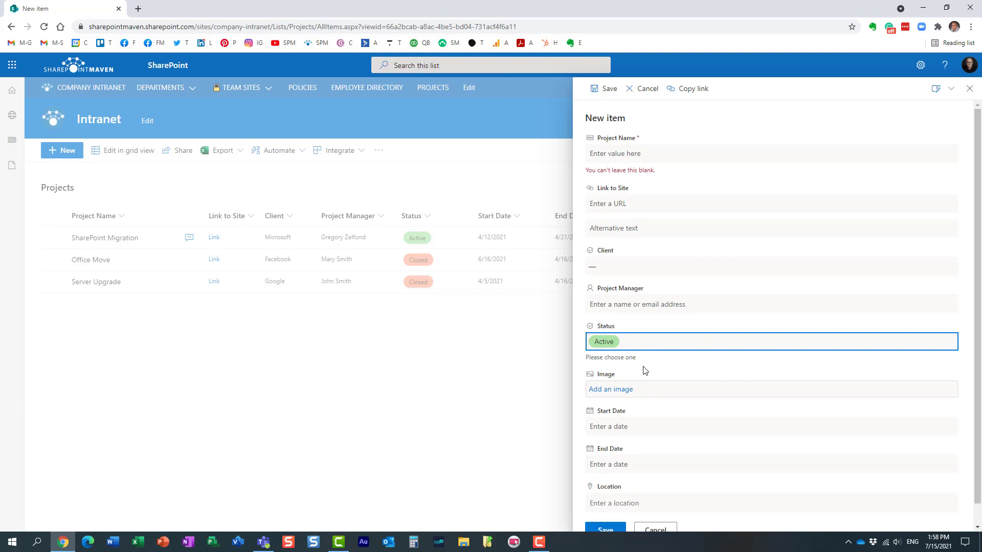
{"action": "mouse_move", "coordinate": [647, 377]}
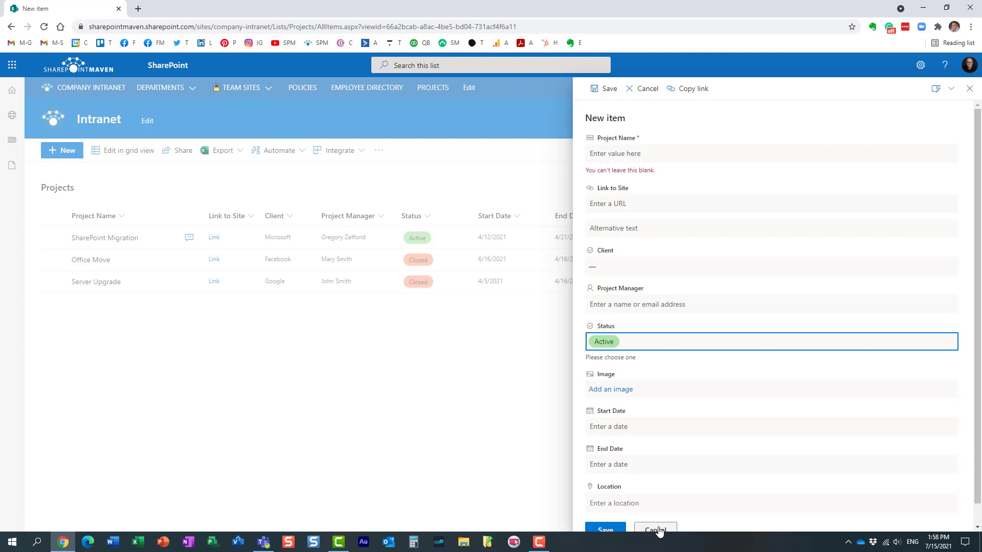
{"action": "left_click", "coordinate": [655, 529]}
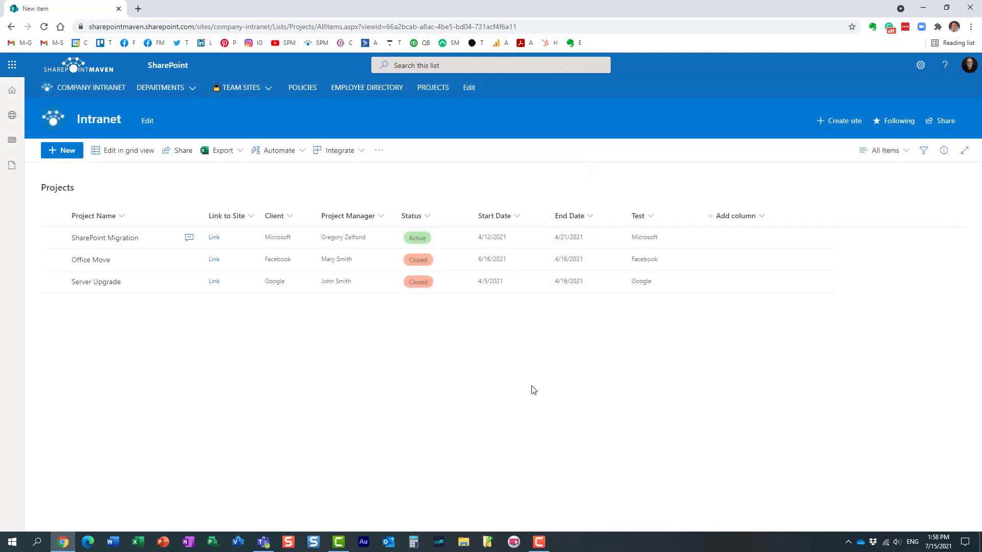
Step: Open a new Projects item form and cancel it without saving
{"action": "left_click", "coordinate": [62, 150]}
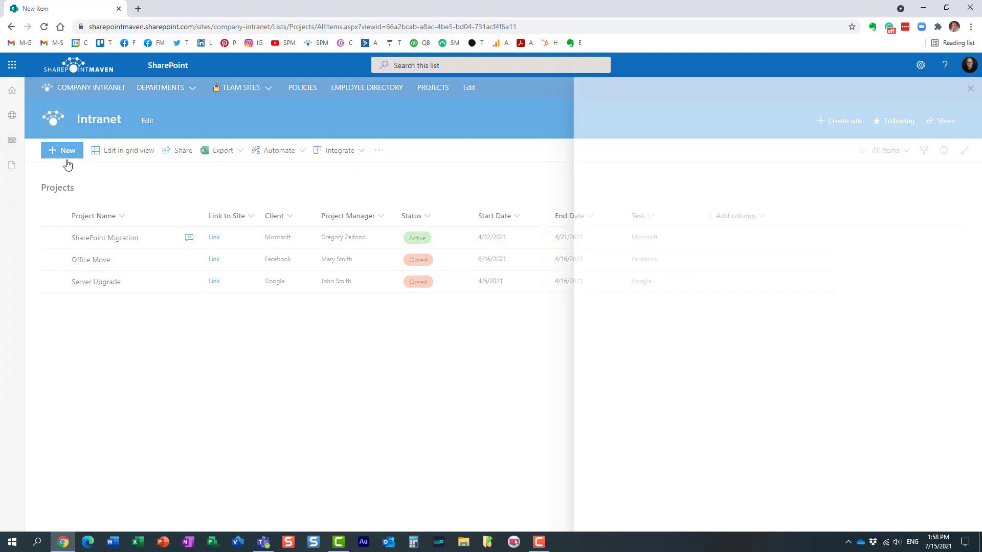
{"action": "left_click", "coordinate": [62, 149]}
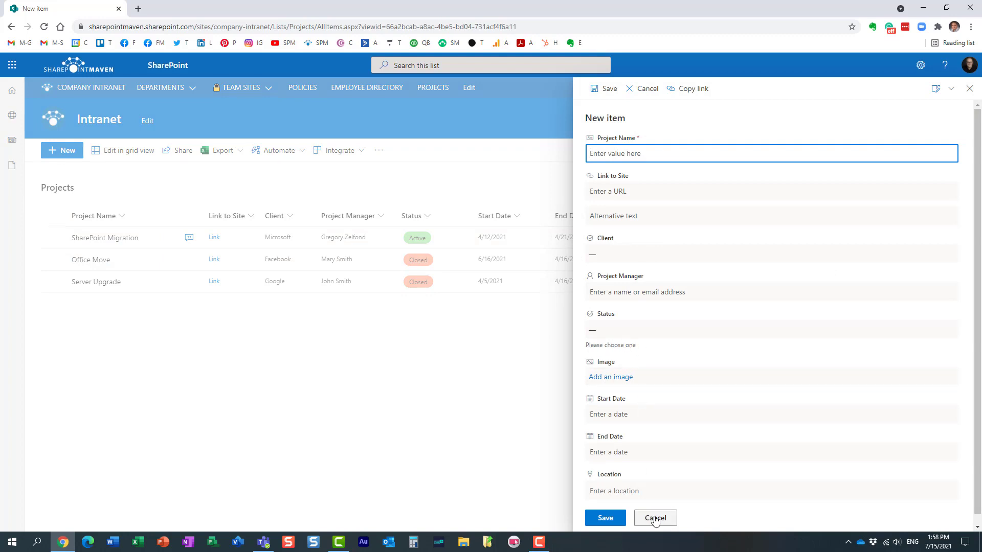
{"action": "left_click", "coordinate": [655, 518]}
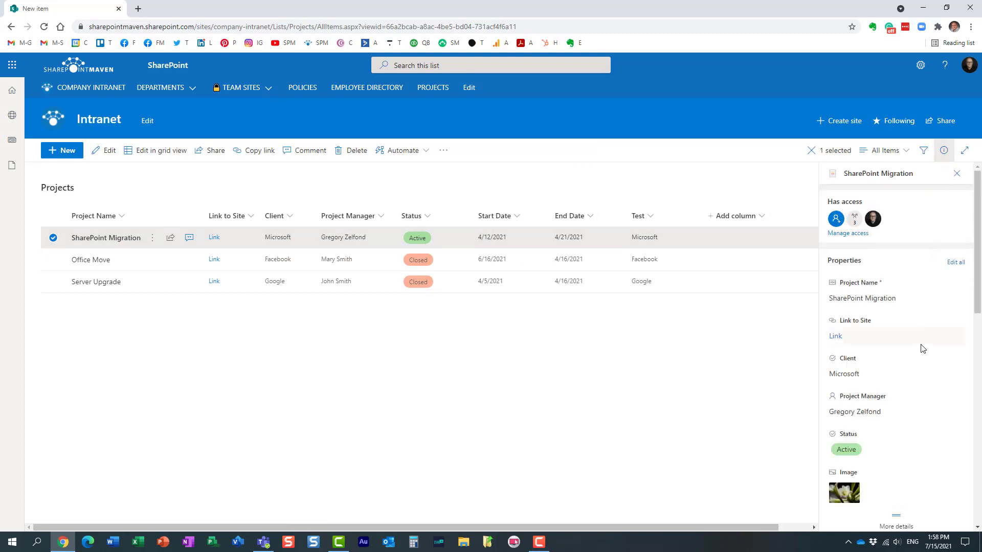
Step: Review the SharePoint Migration details pane, then close it
{"action": "left_click", "coordinate": [846, 449]}
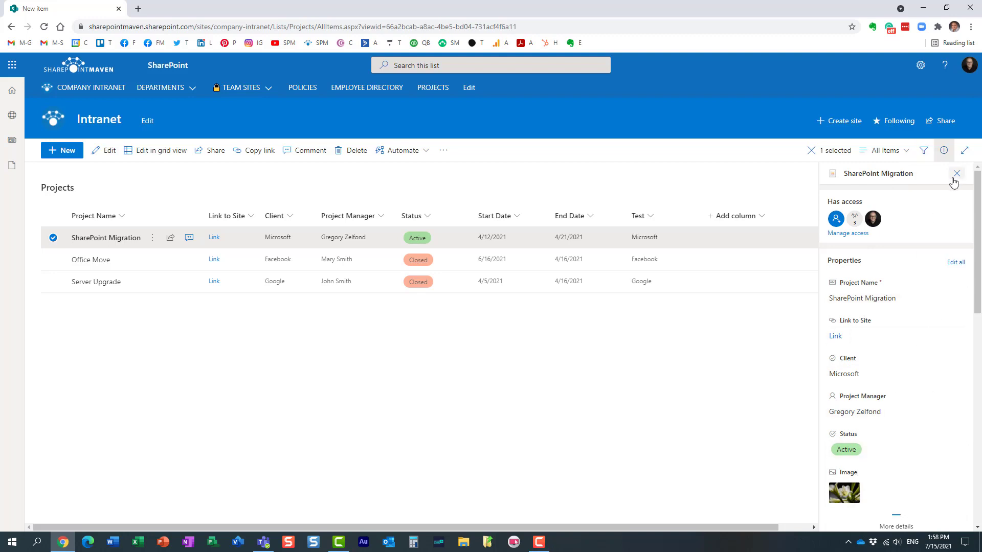
{"action": "left_click", "coordinate": [956, 173]}
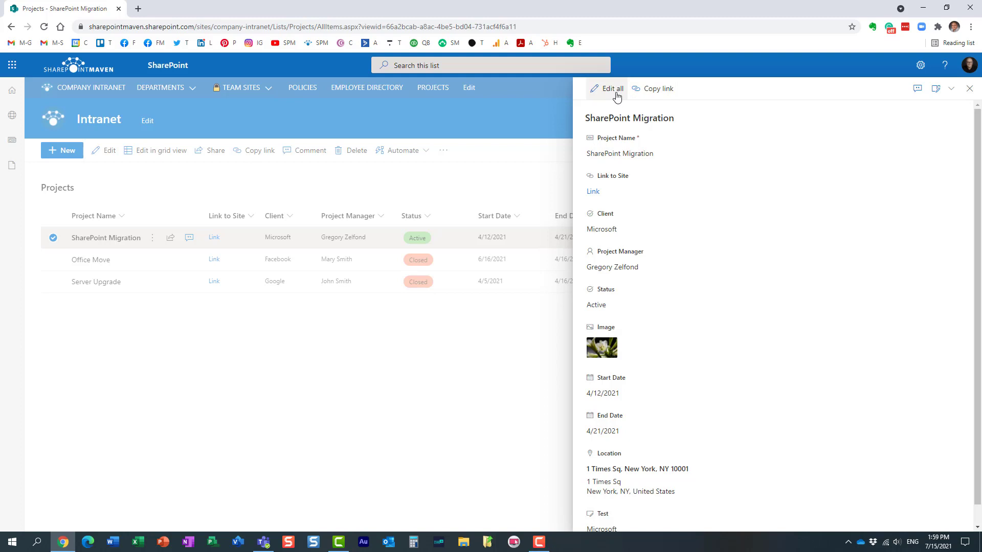
Step: Close the expanded SharePoint Migration item panel and show its details pane again
{"action": "left_click", "coordinate": [608, 89]}
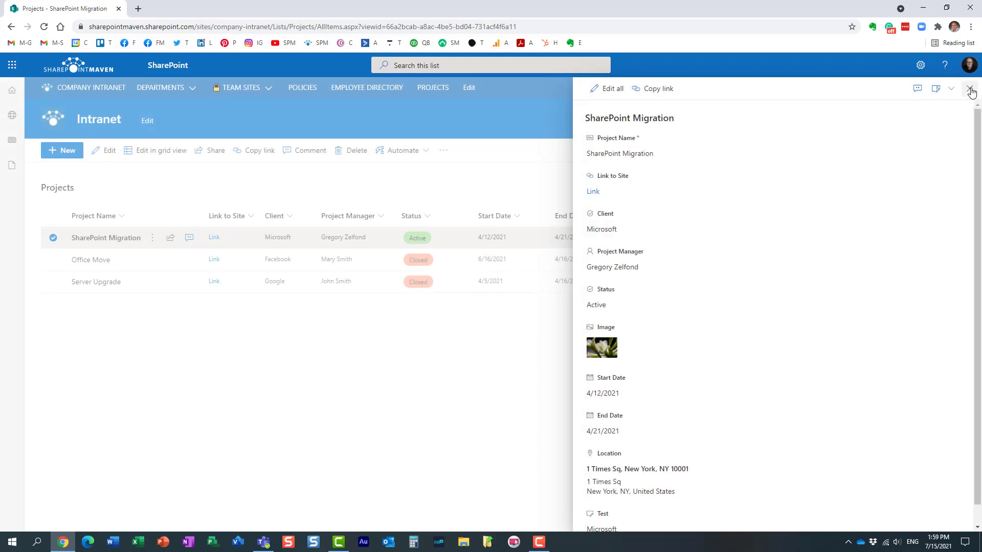
{"action": "left_click", "coordinate": [971, 88]}
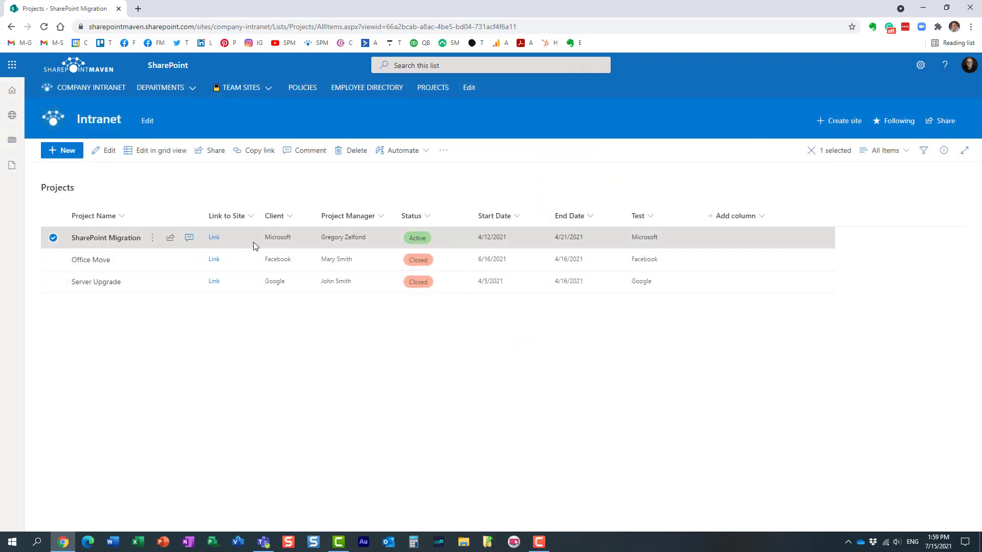
{"action": "left_click", "coordinate": [942, 151]}
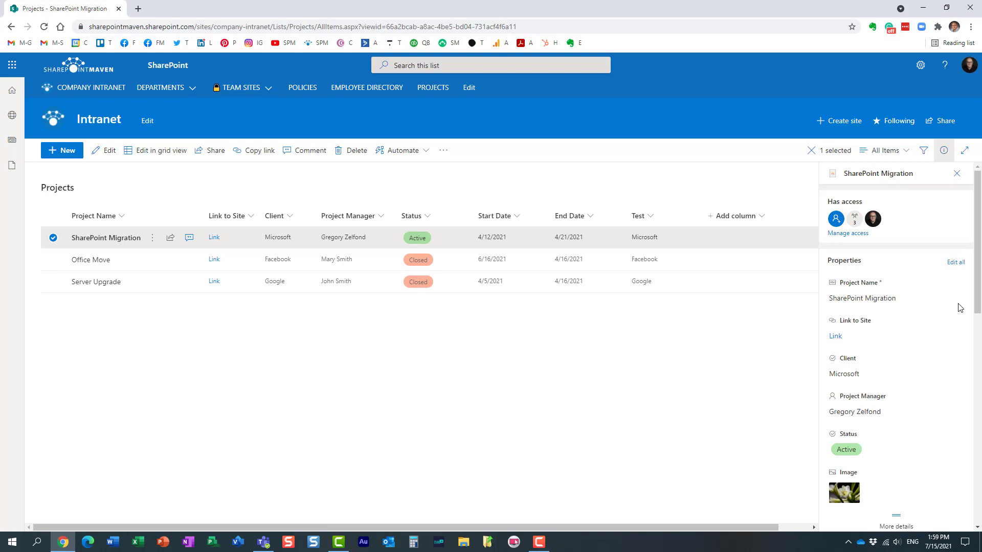
{"action": "mouse_move", "coordinate": [844, 435]}
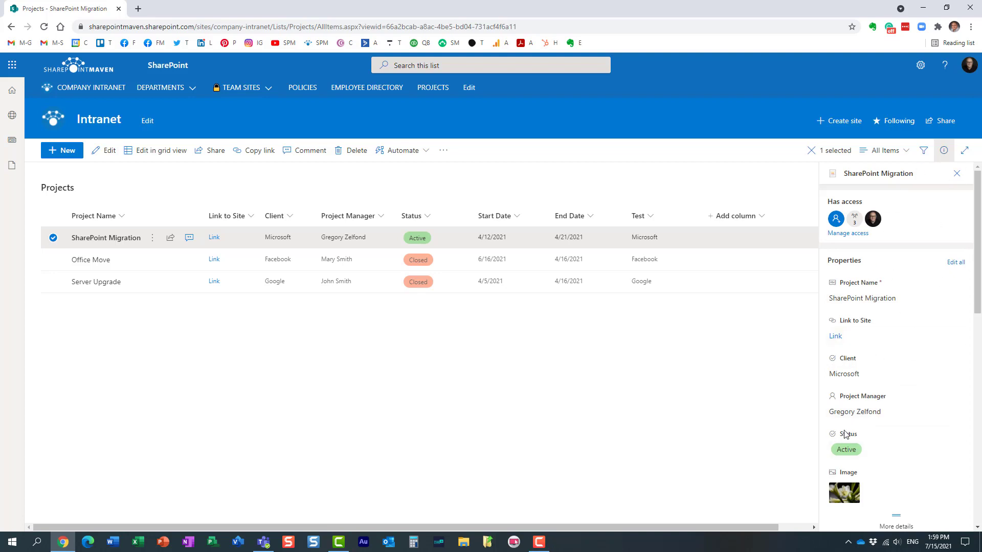
{"action": "mouse_move", "coordinate": [867, 465]}
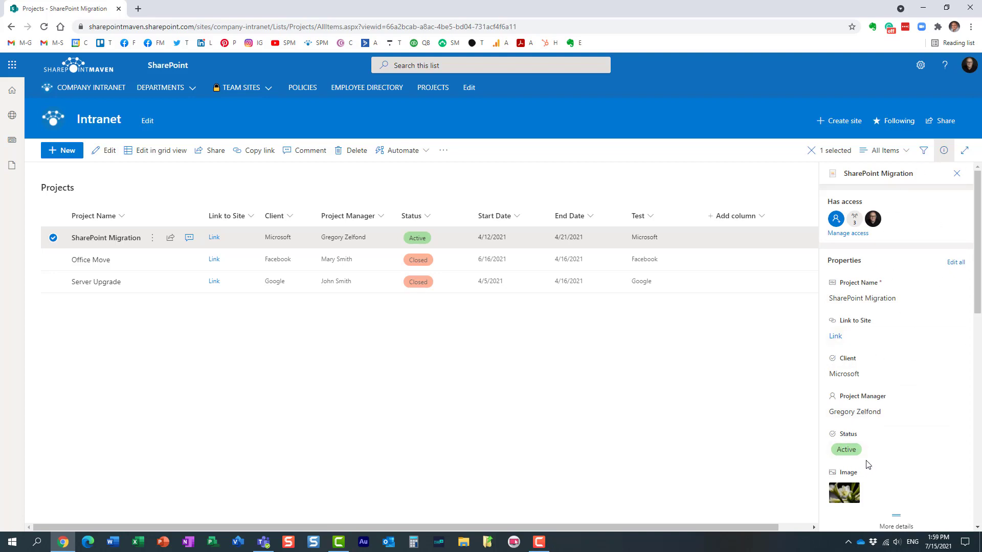
{"action": "mouse_move", "coordinate": [837, 470]}
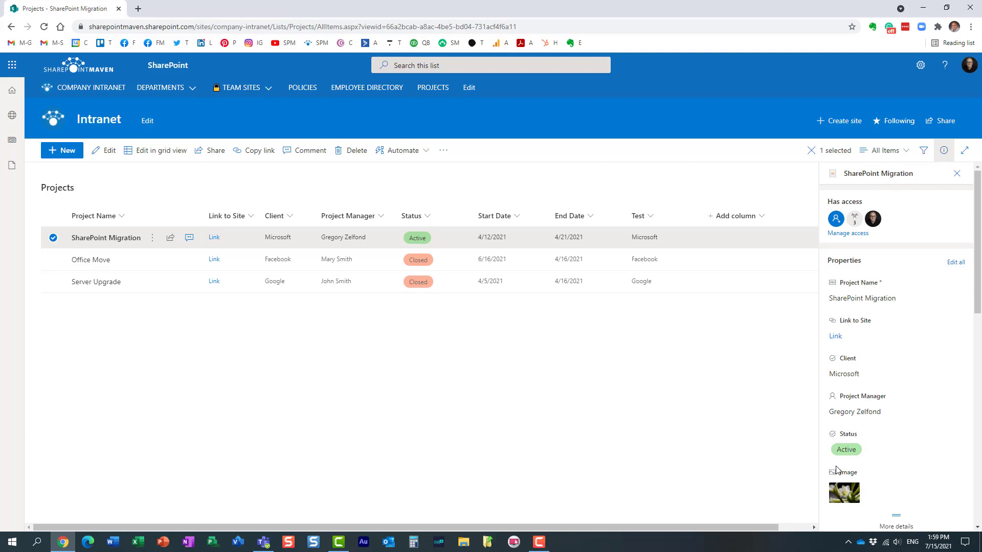
{"action": "mouse_move", "coordinate": [858, 468]}
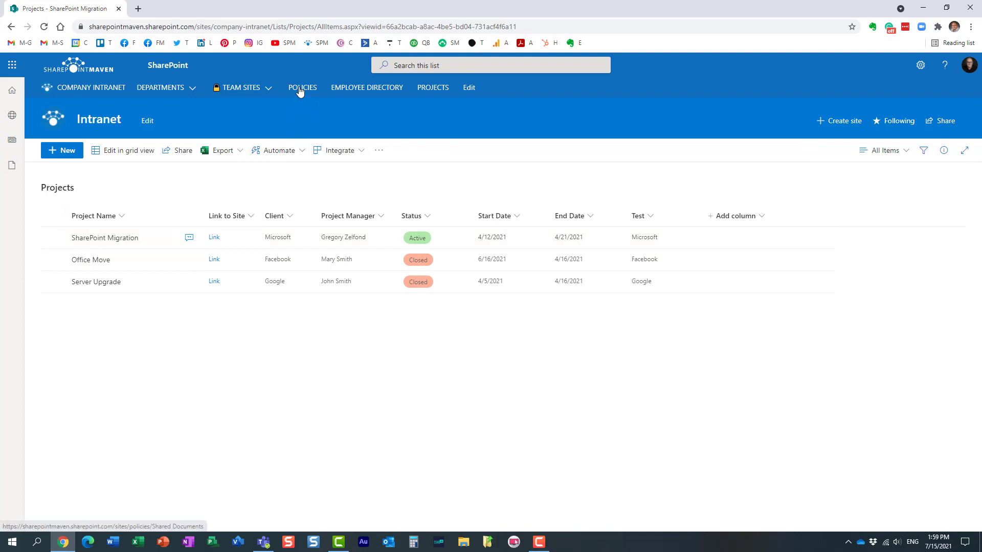
Step: Go to the Policies library and open the Owner column's settings
{"action": "left_click", "coordinate": [302, 87]}
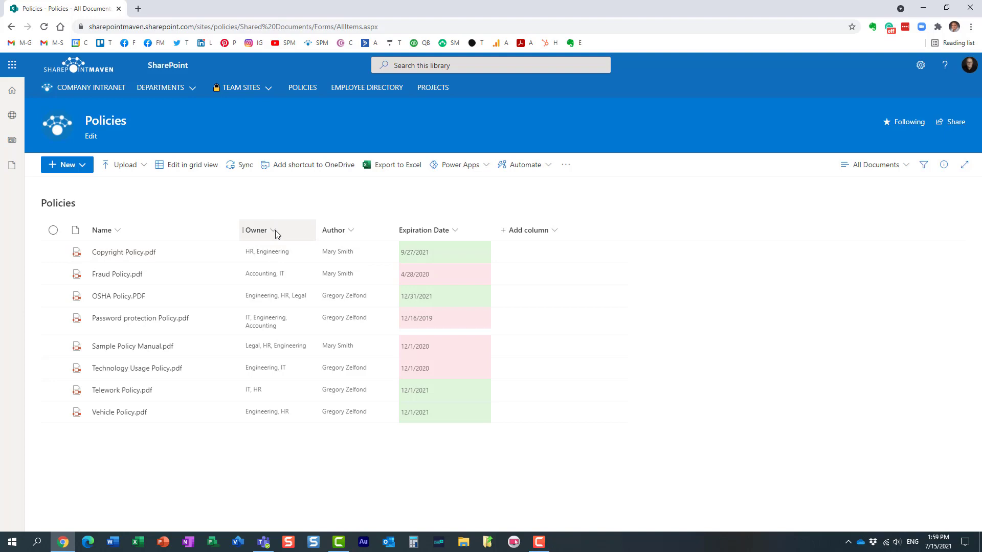
{"action": "left_click", "coordinate": [255, 230]}
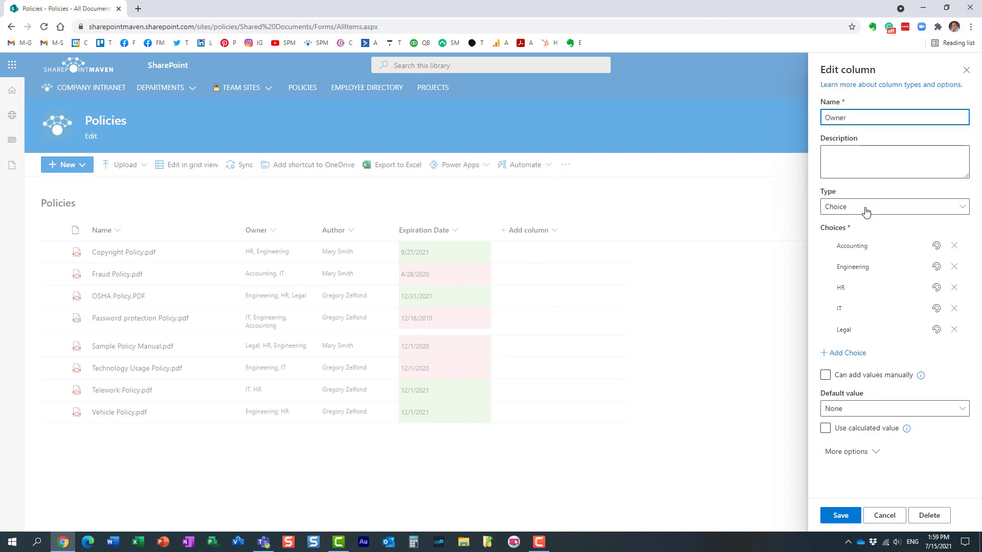
Step: Enter 'Please select all that apply' as the Owner column description and save
{"action": "left_click", "coordinate": [893, 161]}
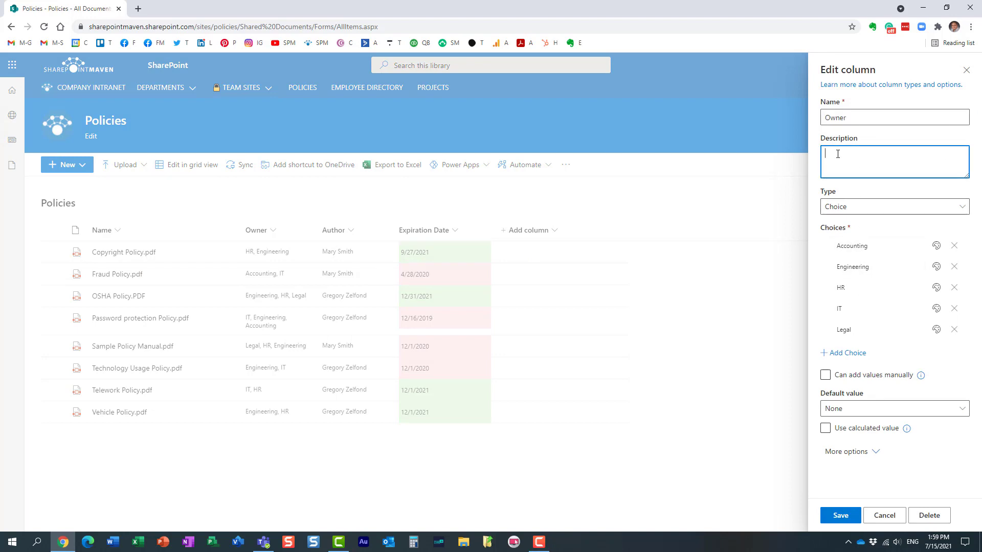
{"action": "type", "text": "P"}
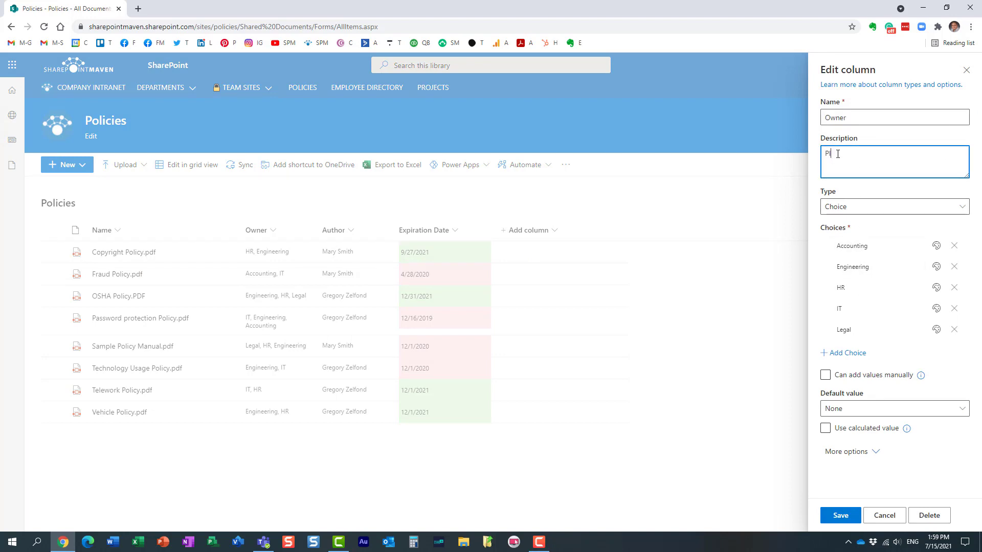
{"action": "type", "text": "Please select all that apply"}
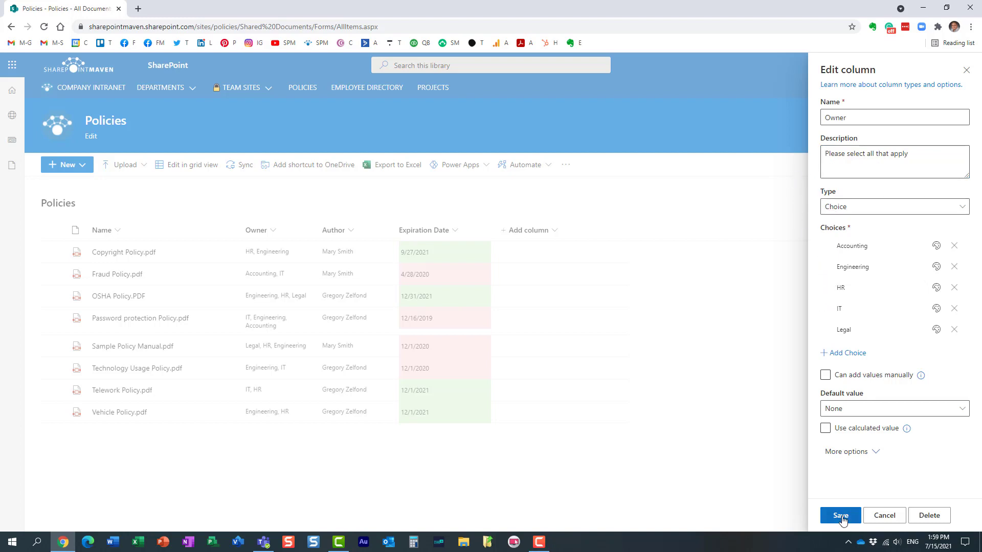
{"action": "left_click", "coordinate": [839, 515]}
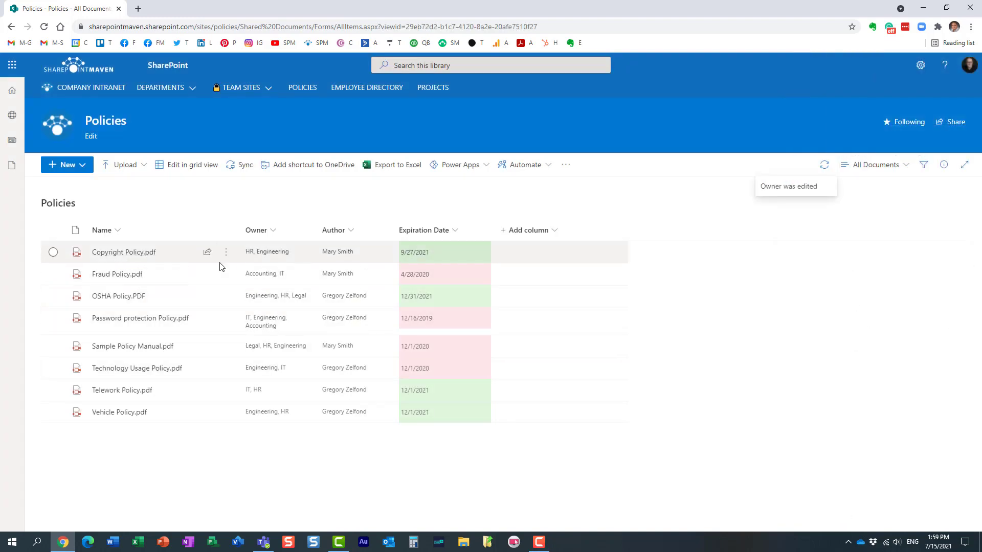
Step: Show Copyright Policy.pdf's details pane and open its full property editor
{"action": "left_click", "coordinate": [53, 251]}
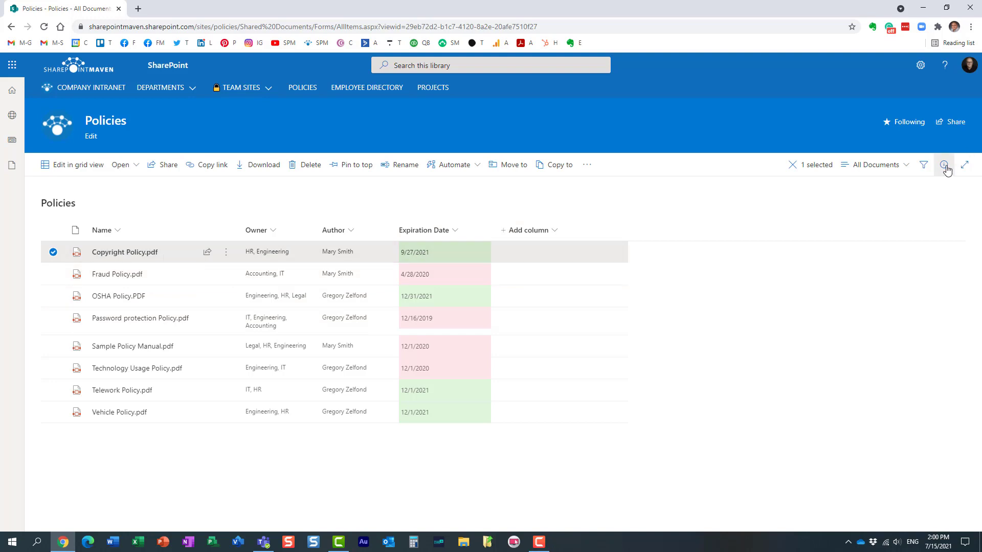
{"action": "left_click", "coordinate": [943, 165]}
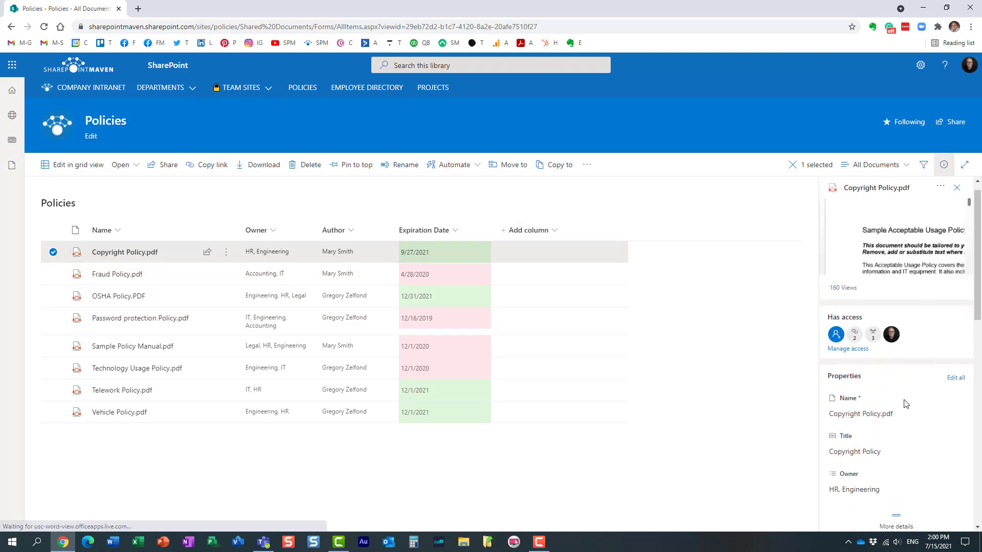
{"action": "scroll", "scroll_direction": "down", "scroll_amount": 3}
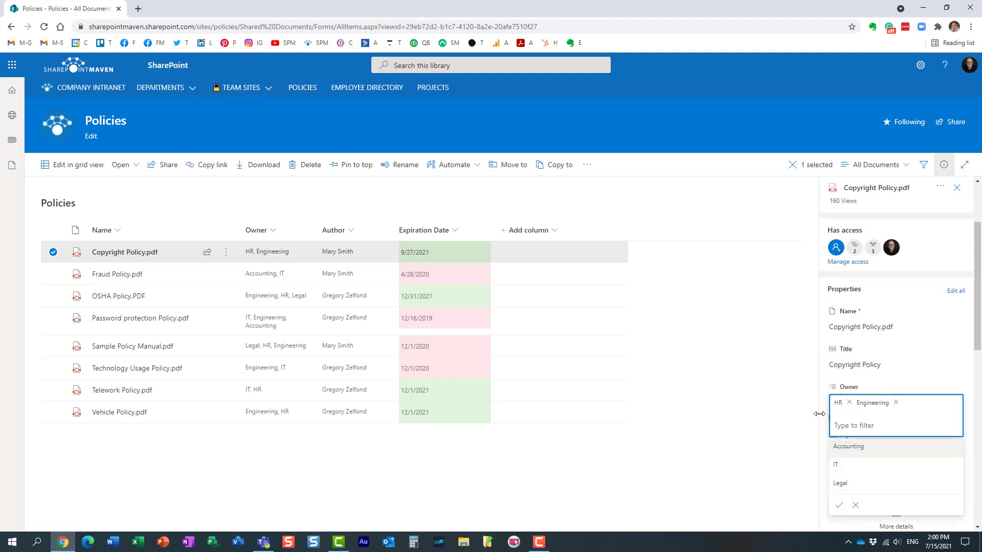
{"action": "left_click", "coordinate": [837, 505]}
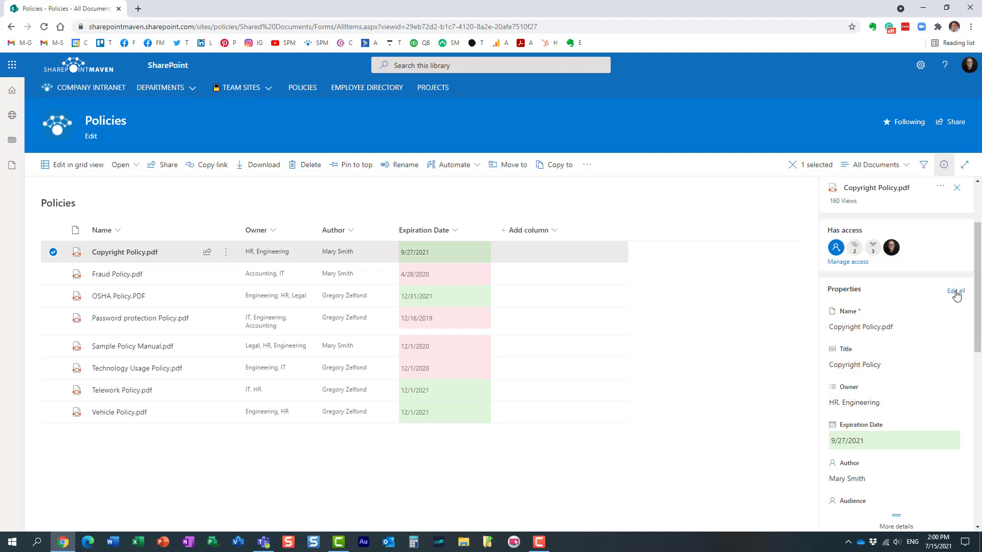
{"action": "left_click", "coordinate": [954, 290]}
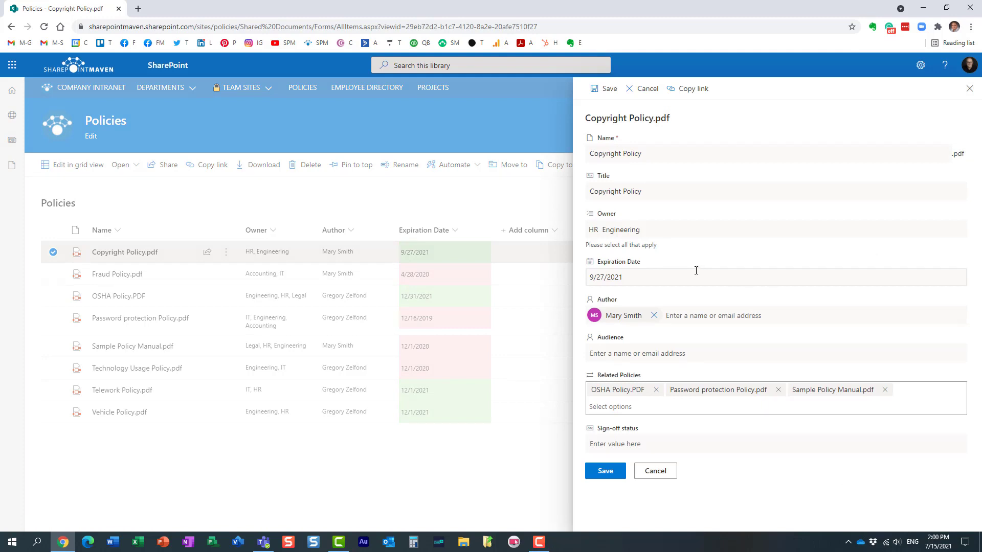
{"action": "mouse_move", "coordinate": [588, 102]}
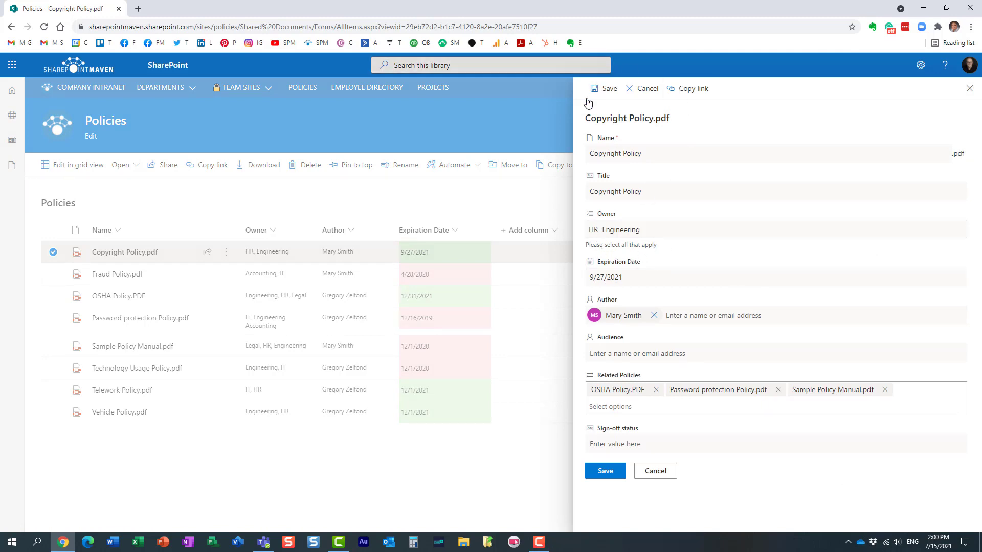
{"action": "mouse_move", "coordinate": [736, 380]}
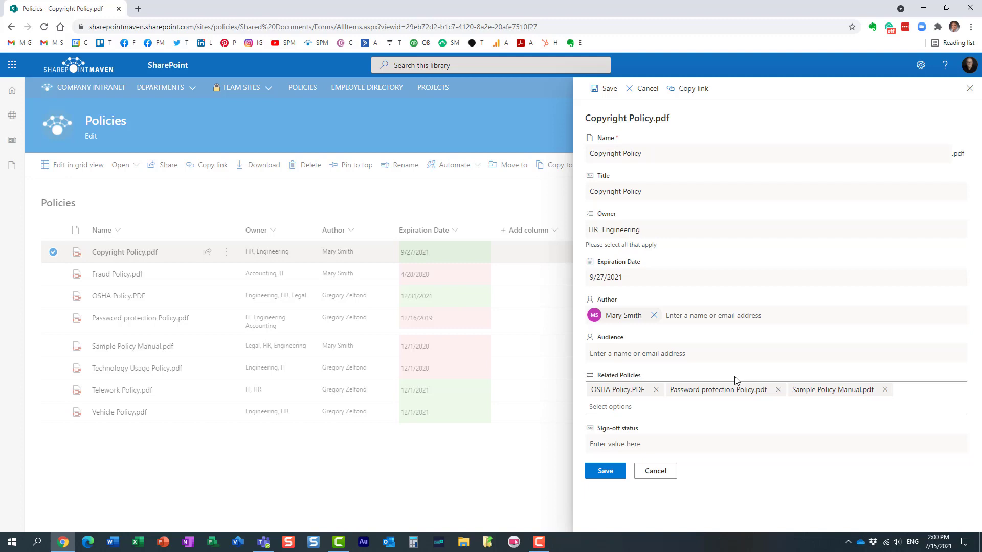
{"action": "mouse_move", "coordinate": [680, 254]}
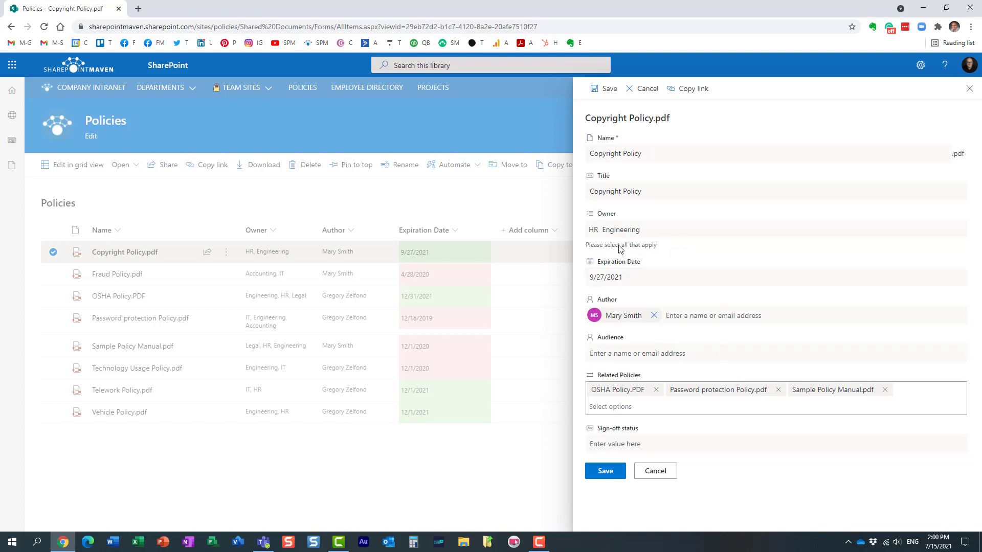
{"action": "mouse_move", "coordinate": [647, 249]}
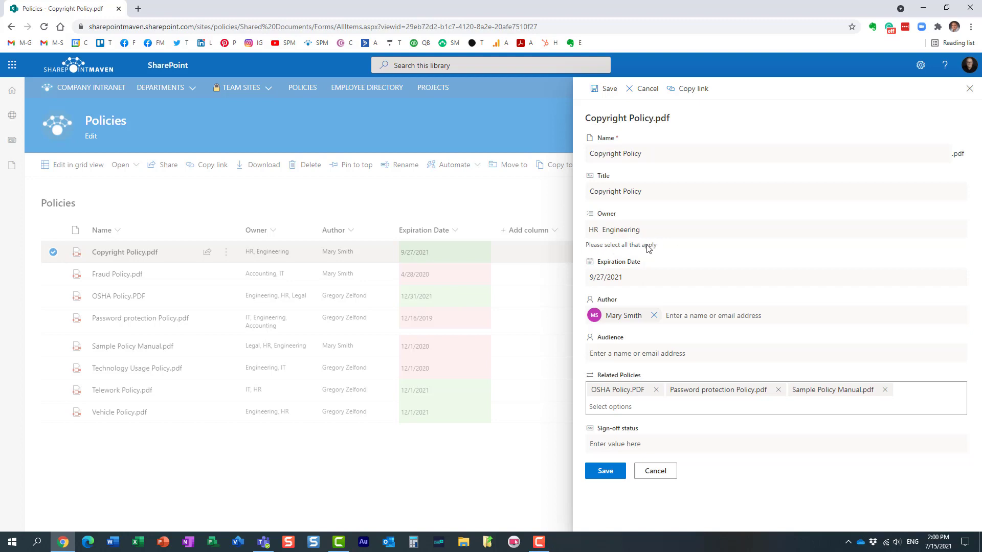
{"action": "mouse_move", "coordinate": [612, 251]}
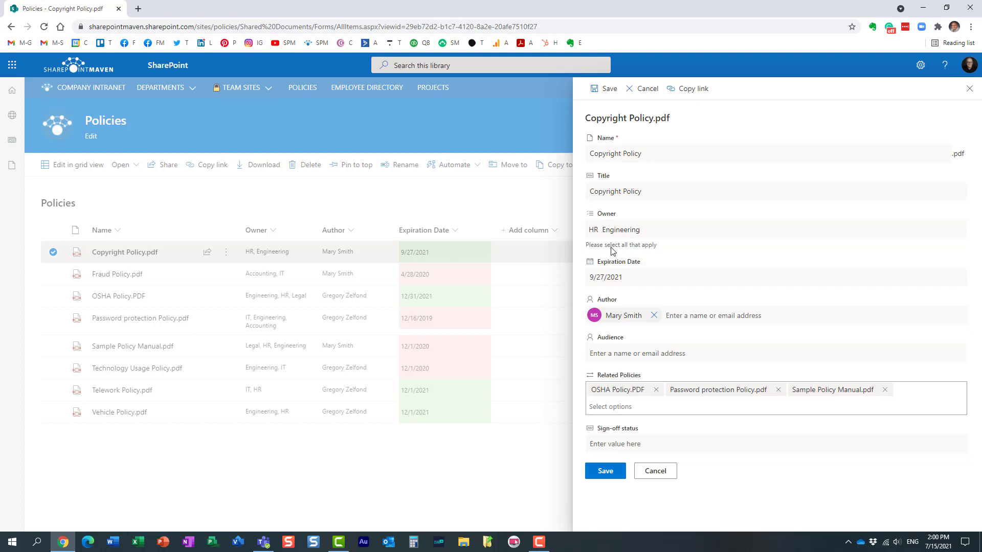
{"action": "mouse_move", "coordinate": [613, 251]}
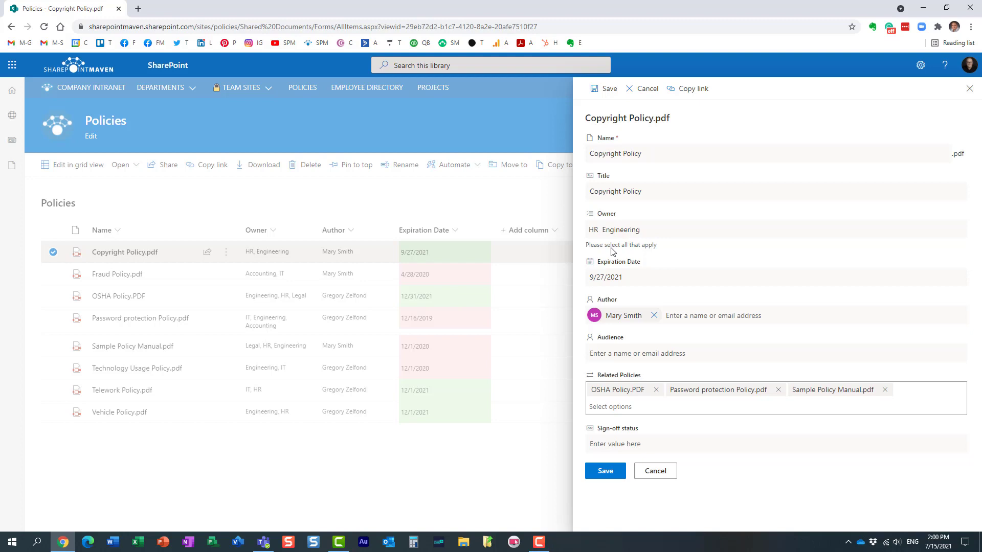
Step: Cancel Copyright Policy.pdf's property editor, leaving Owner as HR, Engineering
{"action": "left_click", "coordinate": [655, 471]}
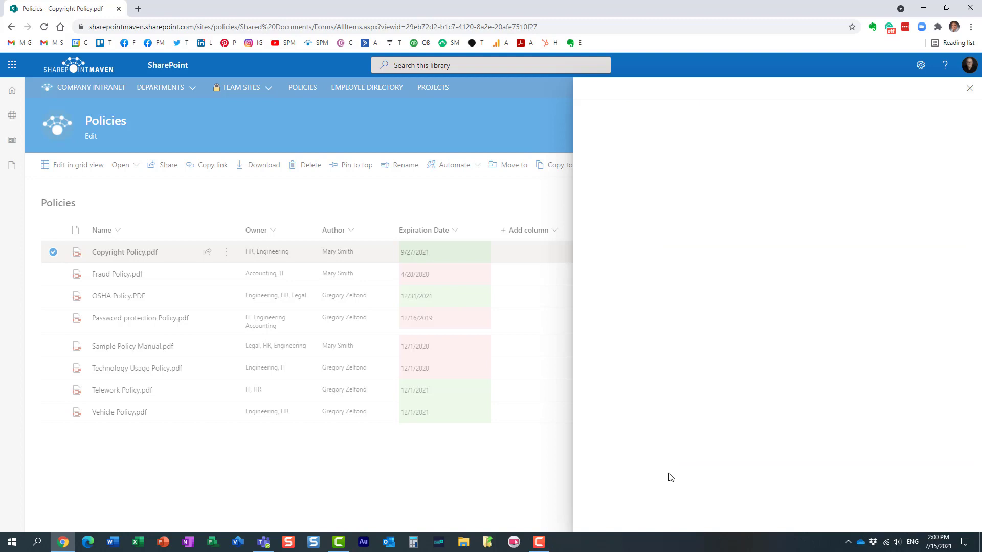